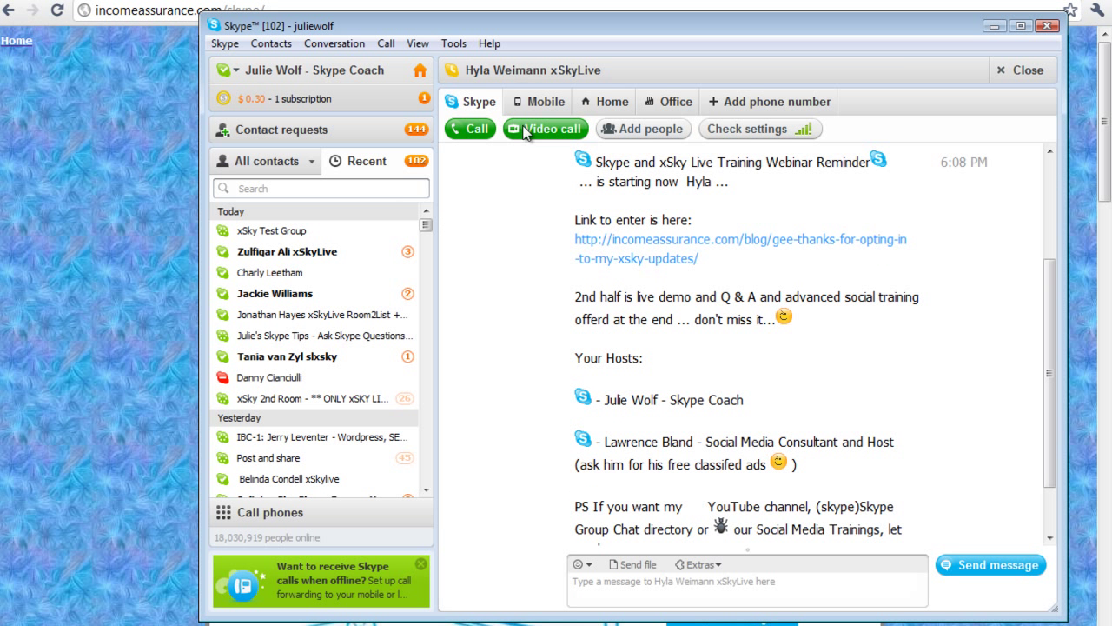
{"action": "mouse_move", "coordinate": [452, 82]}
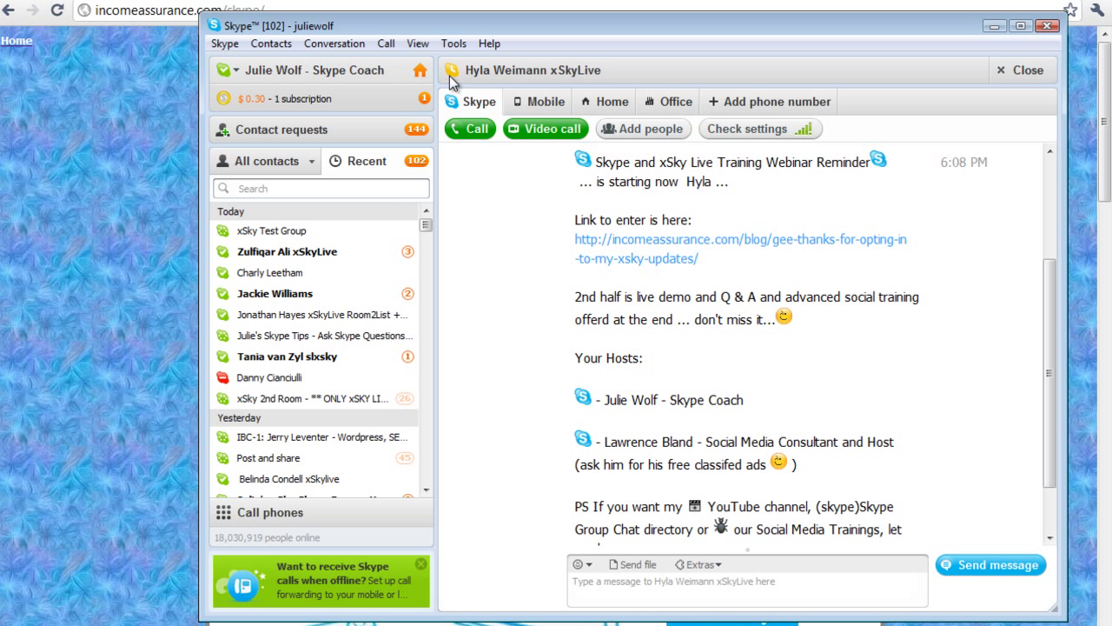
{"action": "mouse_move", "coordinate": [664, 77]}
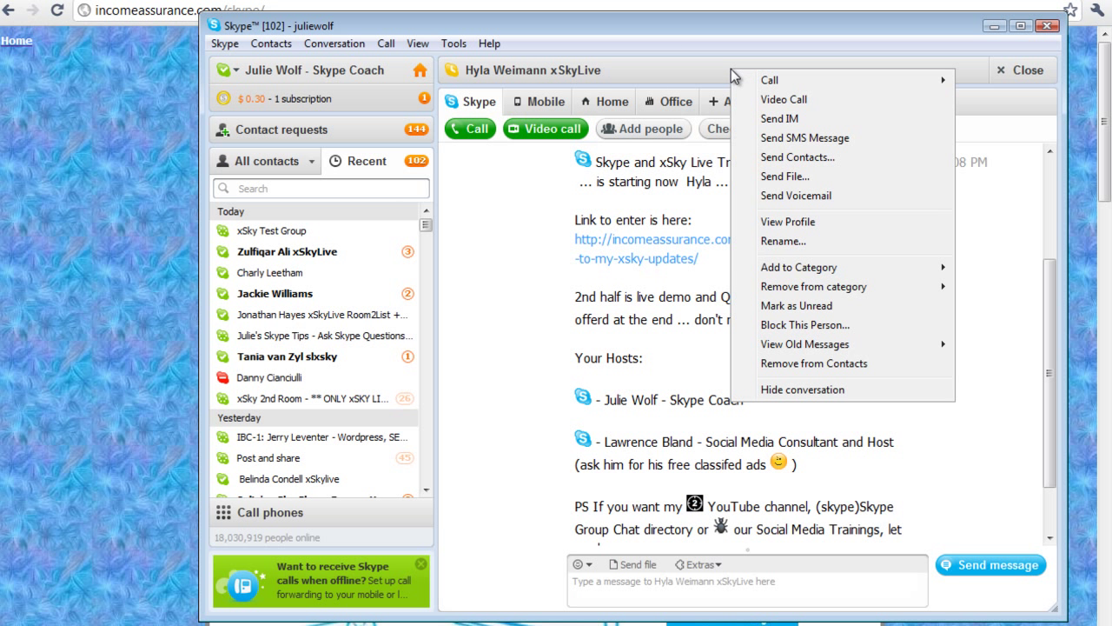
Step: View and close the contact's full profile, then select the incomeassurance.com/skype address in Chrome
{"action": "left_click", "coordinate": [787, 221]}
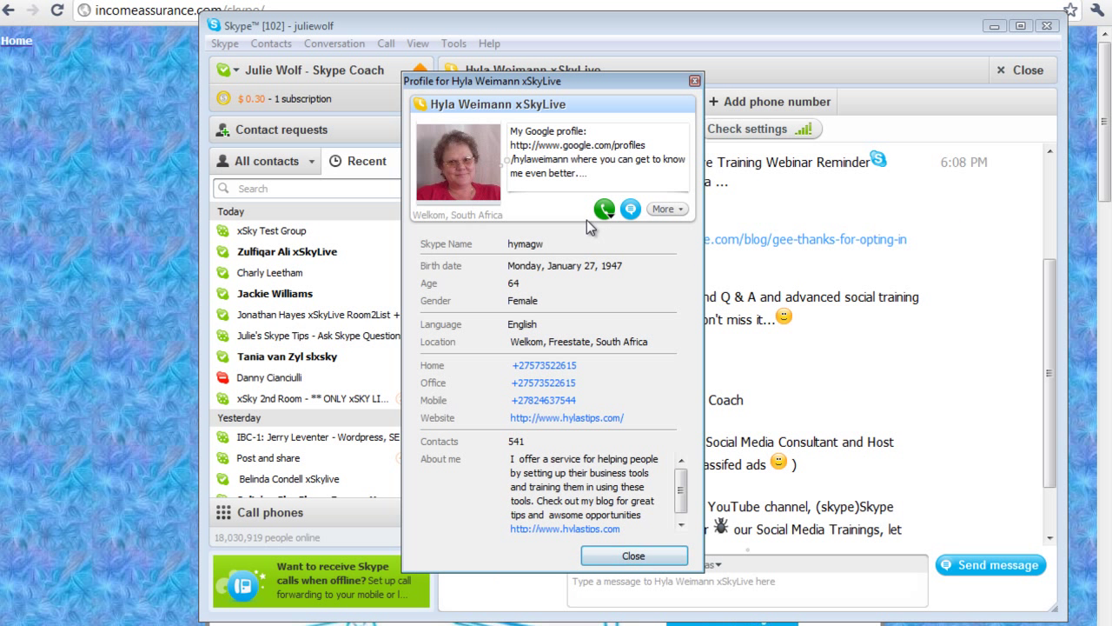
{"action": "mouse_move", "coordinate": [695, 81]}
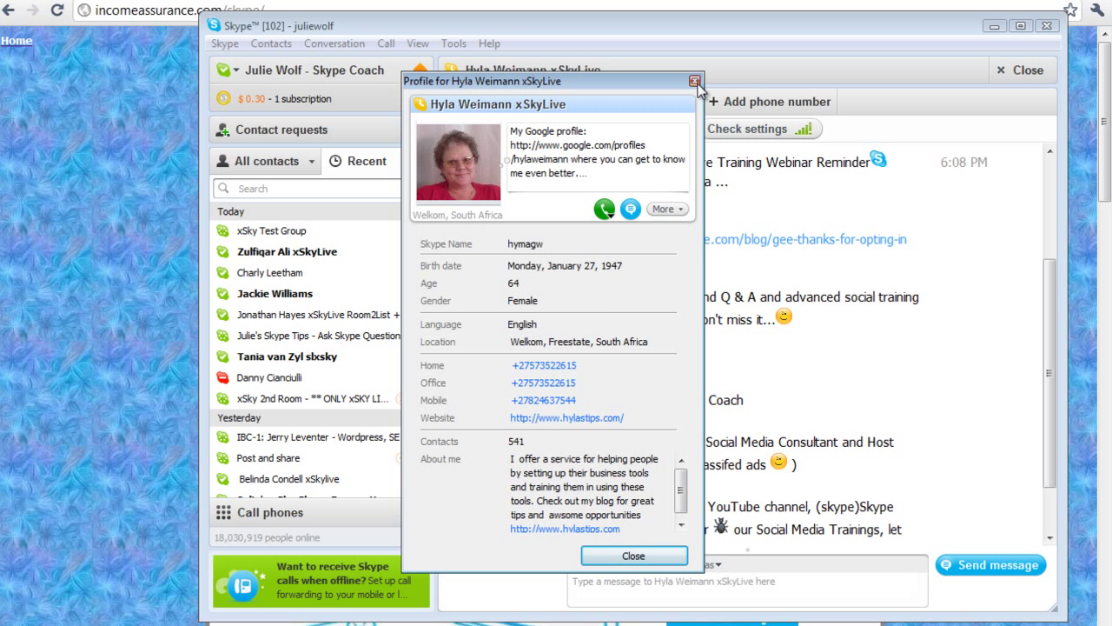
{"action": "left_click", "coordinate": [695, 82]}
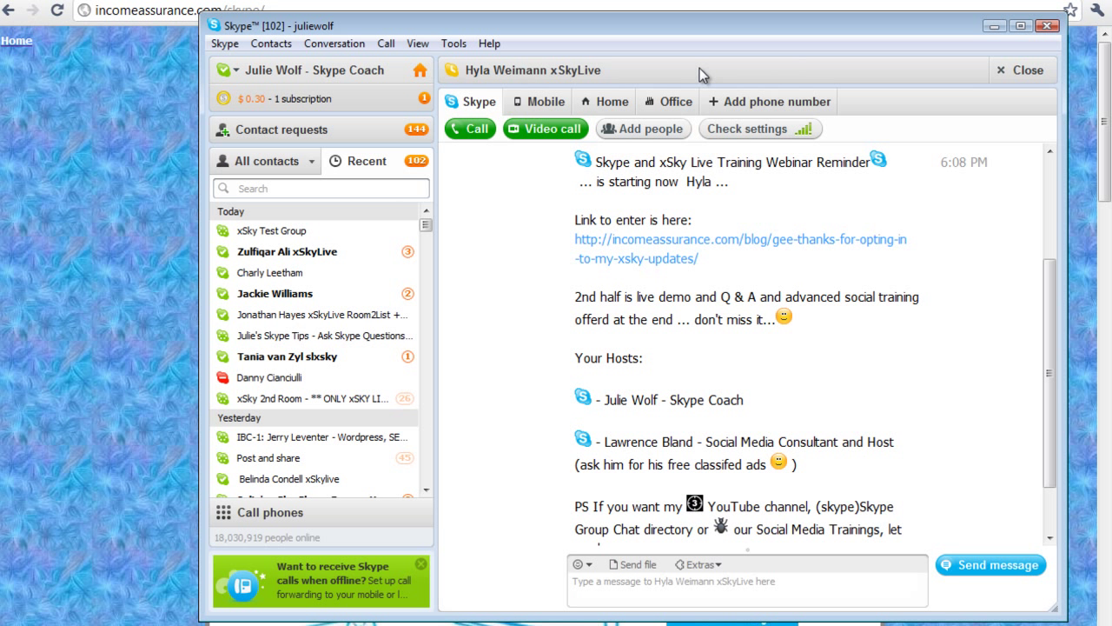
{"action": "mouse_move", "coordinate": [654, 80]}
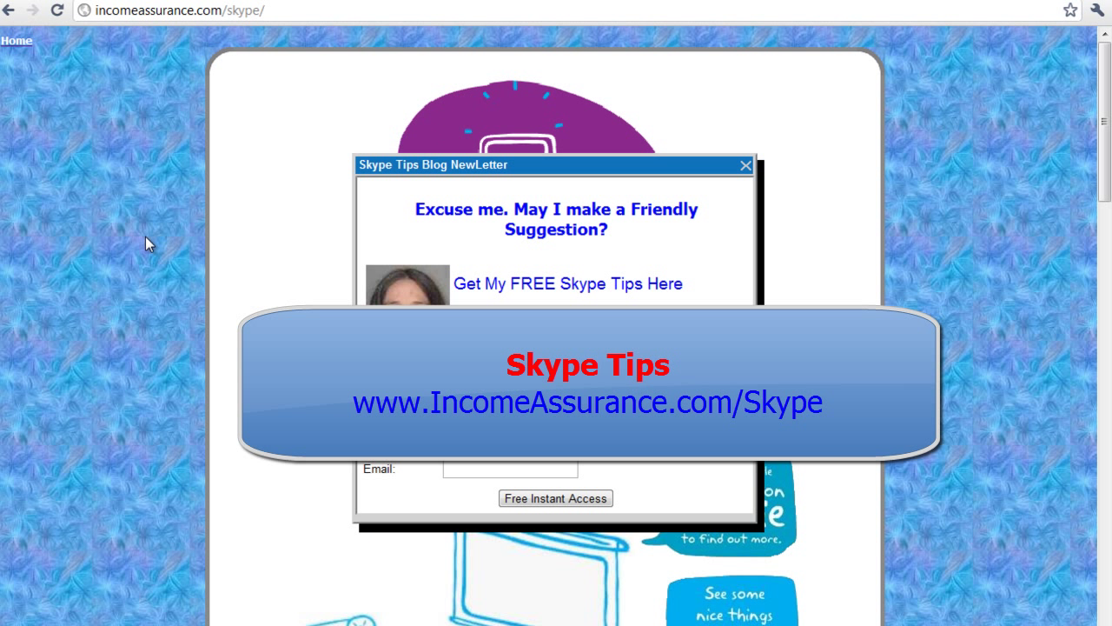
{"action": "mouse_move", "coordinate": [390, 183]}
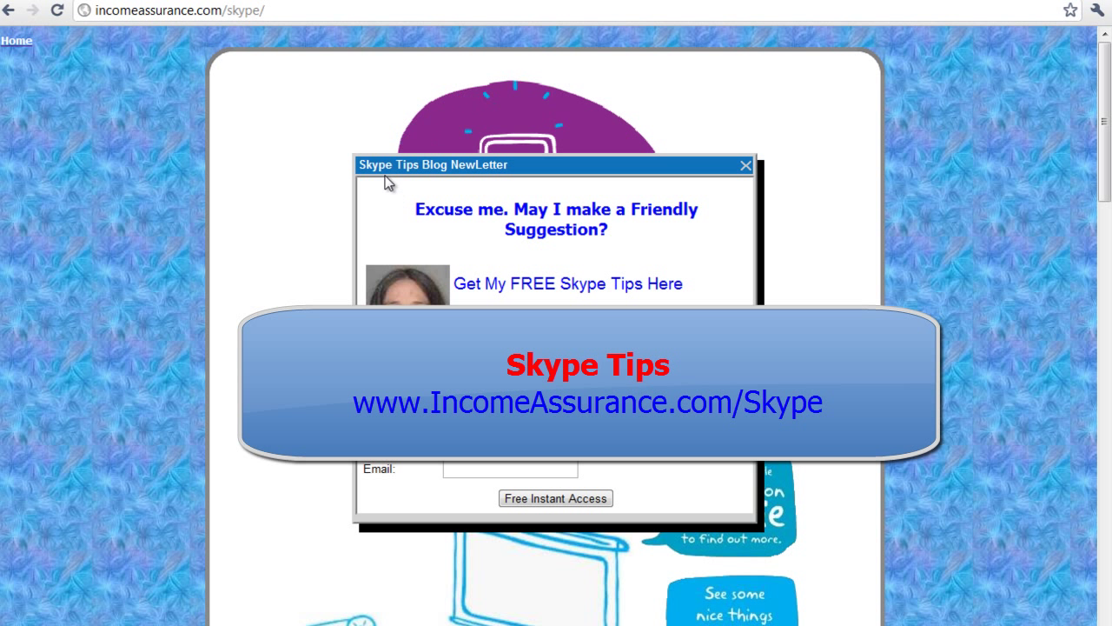
{"action": "mouse_move", "coordinate": [460, 129]}
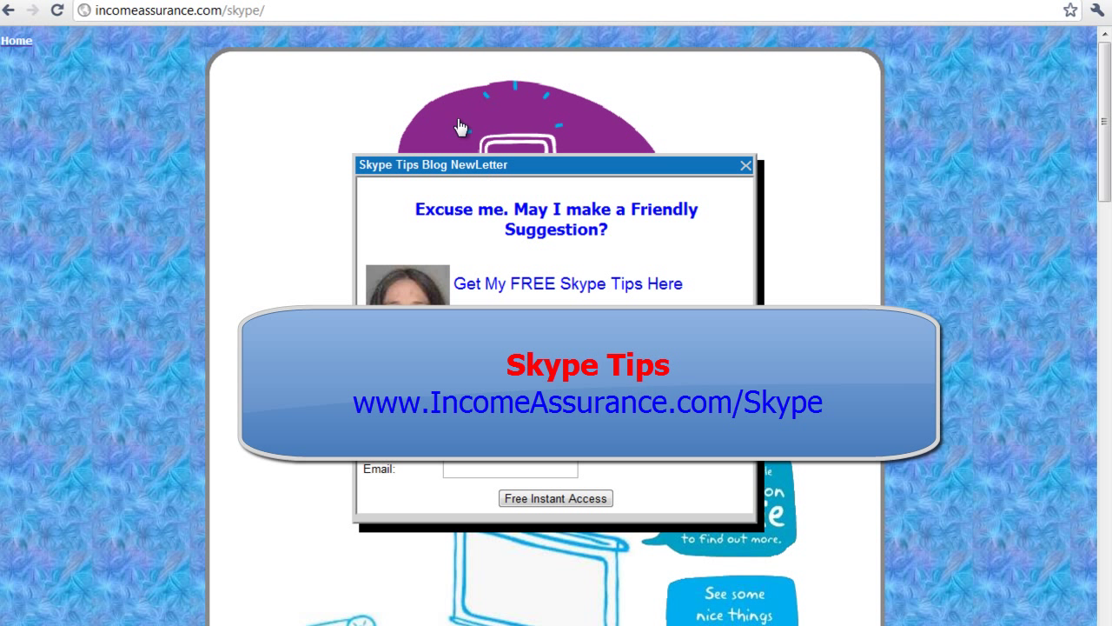
{"action": "left_click", "coordinate": [177, 10]}
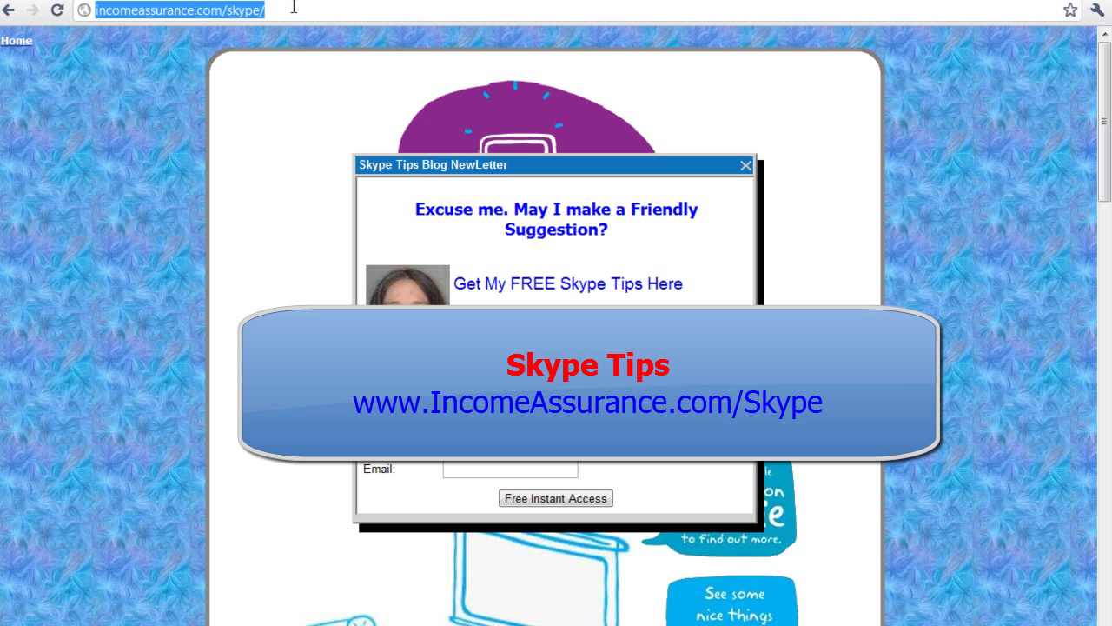